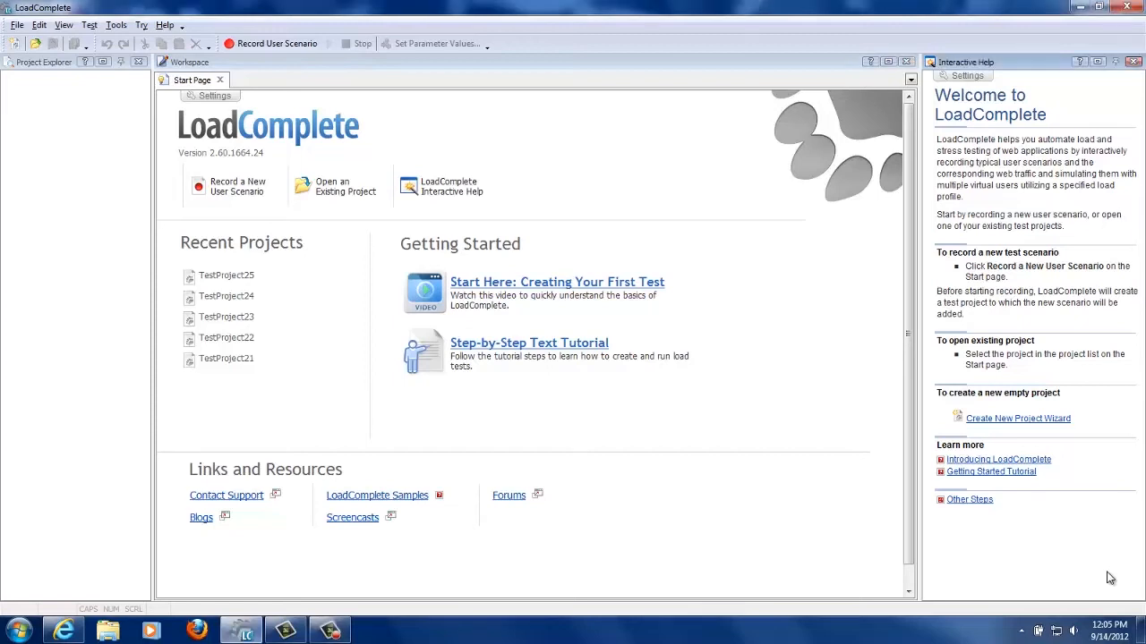
{"action": "mouse_move", "coordinate": [302, 79]}
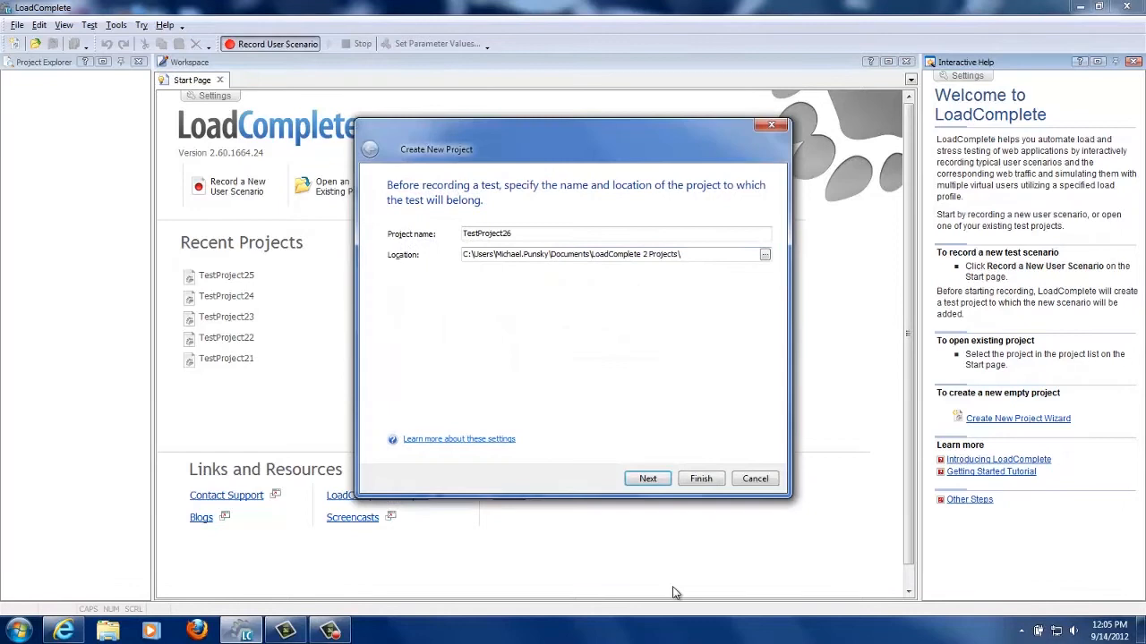
Step: Finish the New Project wizard for TestProject26 and begin recording the scenario with the travel site open
{"action": "left_click", "coordinate": [648, 478]}
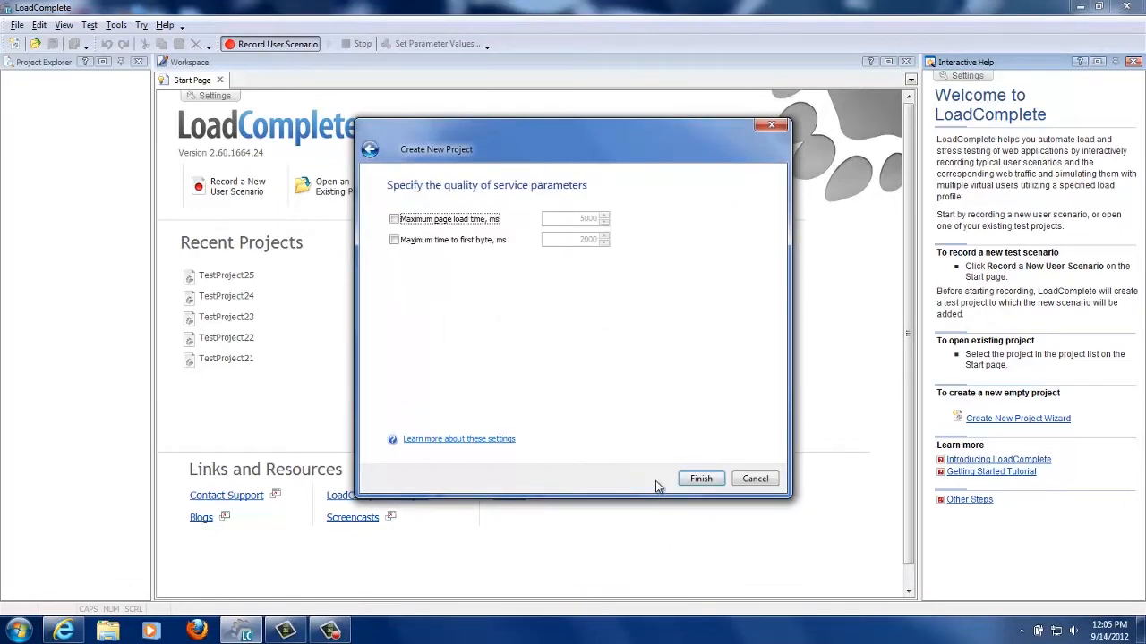
{"action": "left_click", "coordinate": [702, 478]}
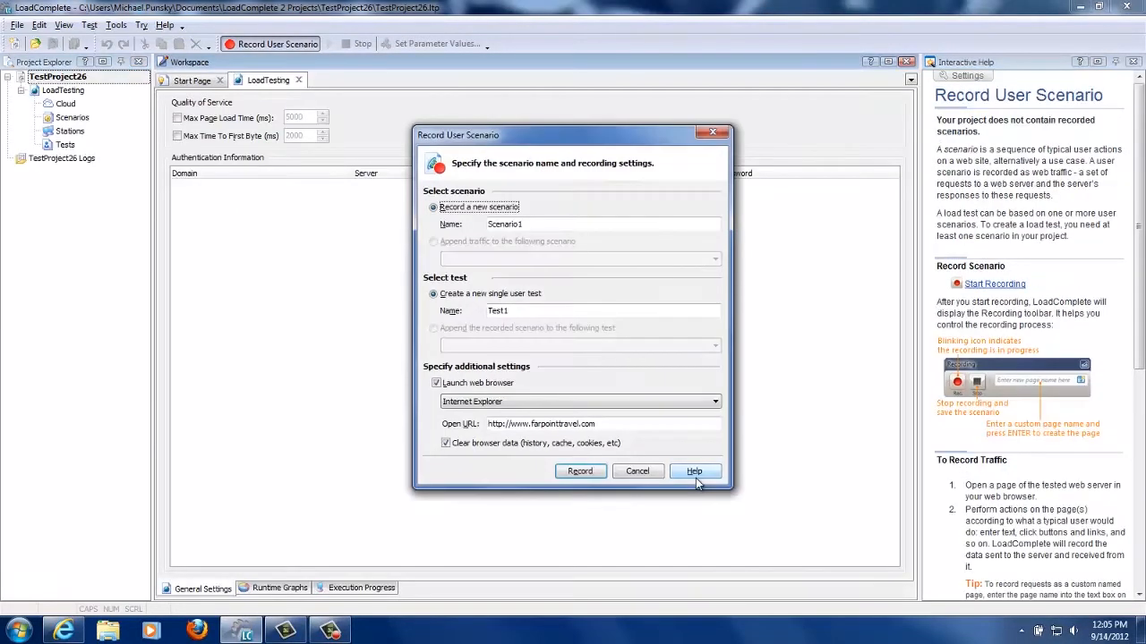
{"action": "left_click", "coordinate": [637, 470]}
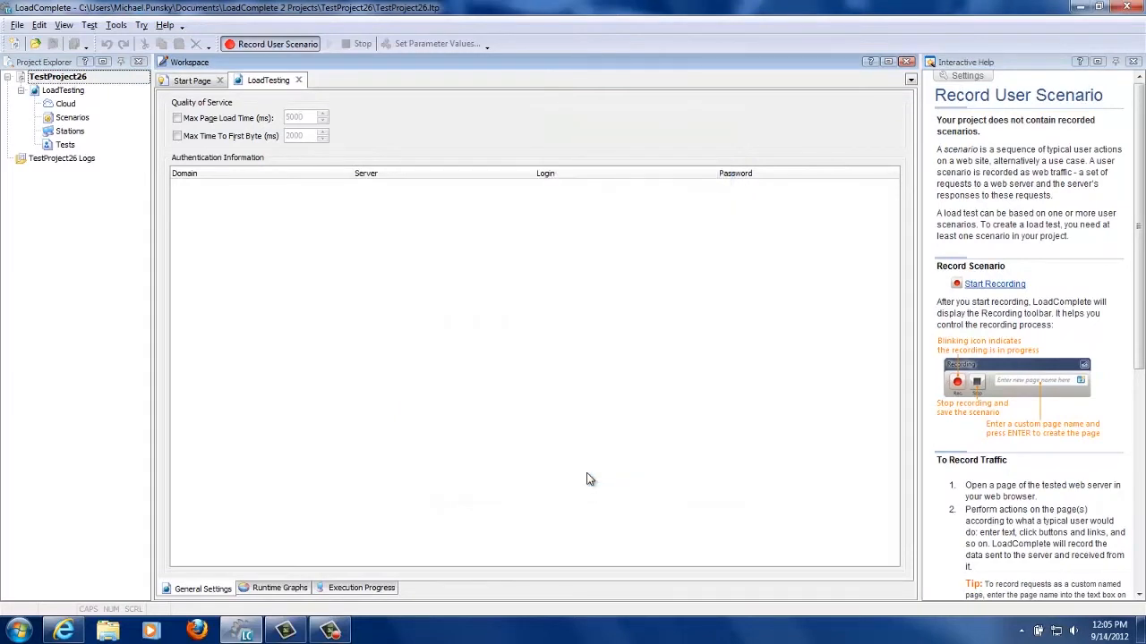
{"action": "left_click", "coordinate": [996, 283]}
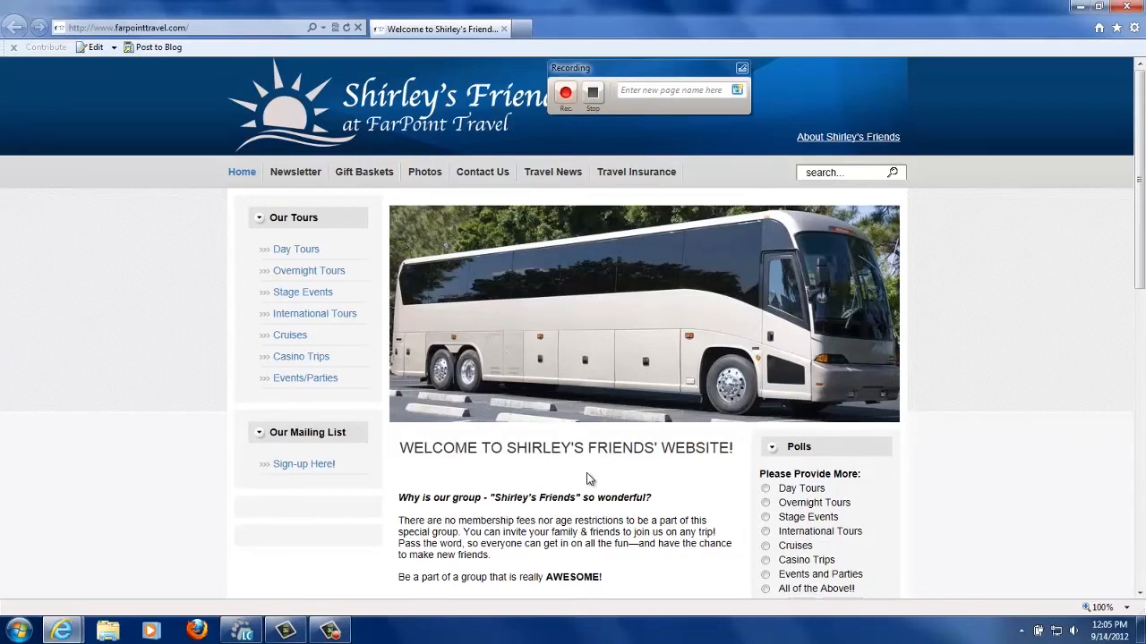
{"action": "mouse_move", "coordinate": [405, 277]}
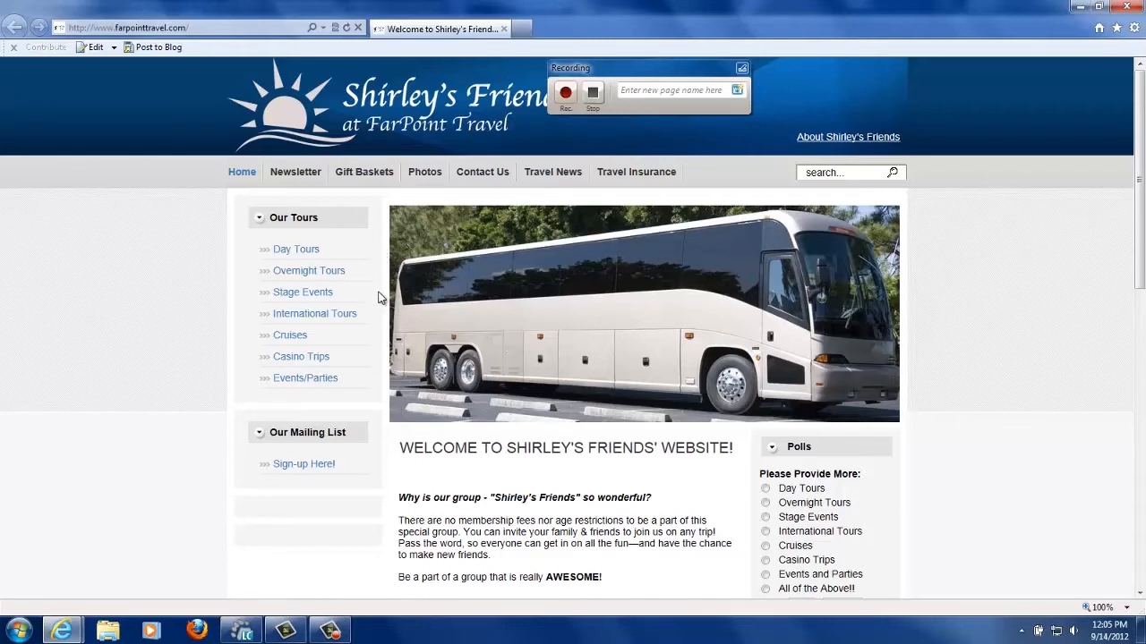
Step: Record a visit to the Day Tours page labelled 'Day Tours'
{"action": "left_click", "coordinate": [671, 89]}
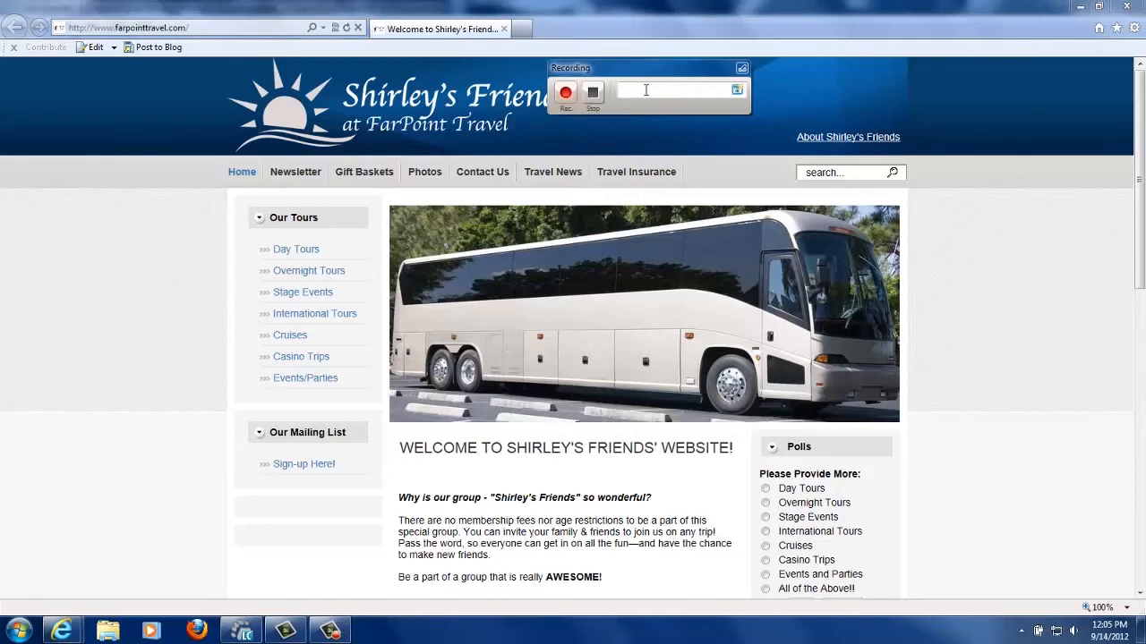
{"action": "type", "text": "Day To"}
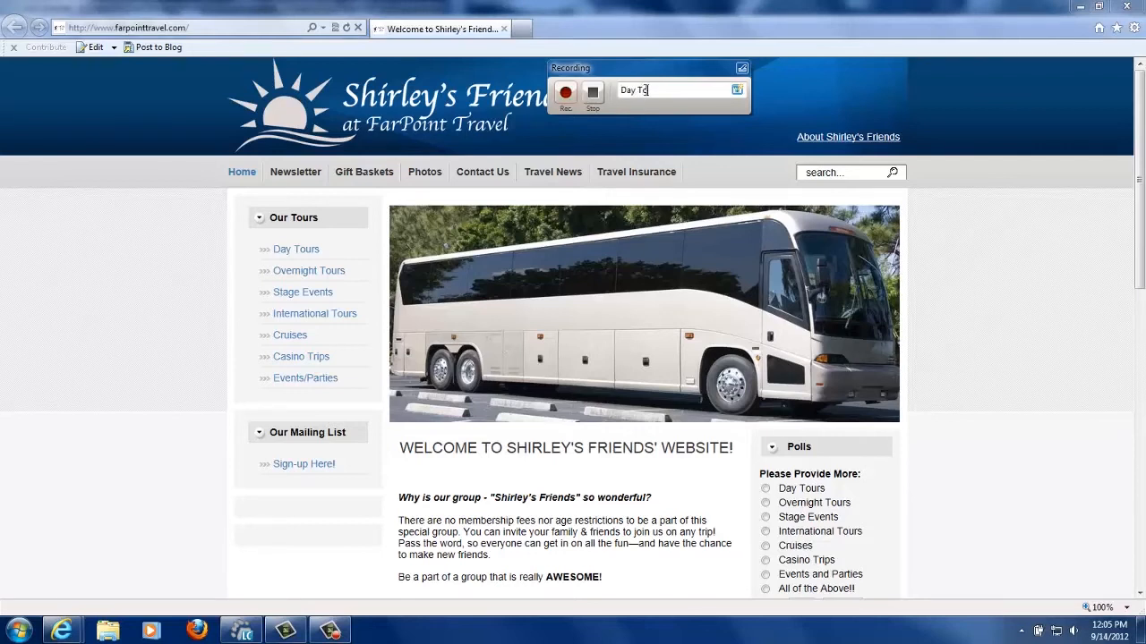
{"action": "type", "text": "urs"}
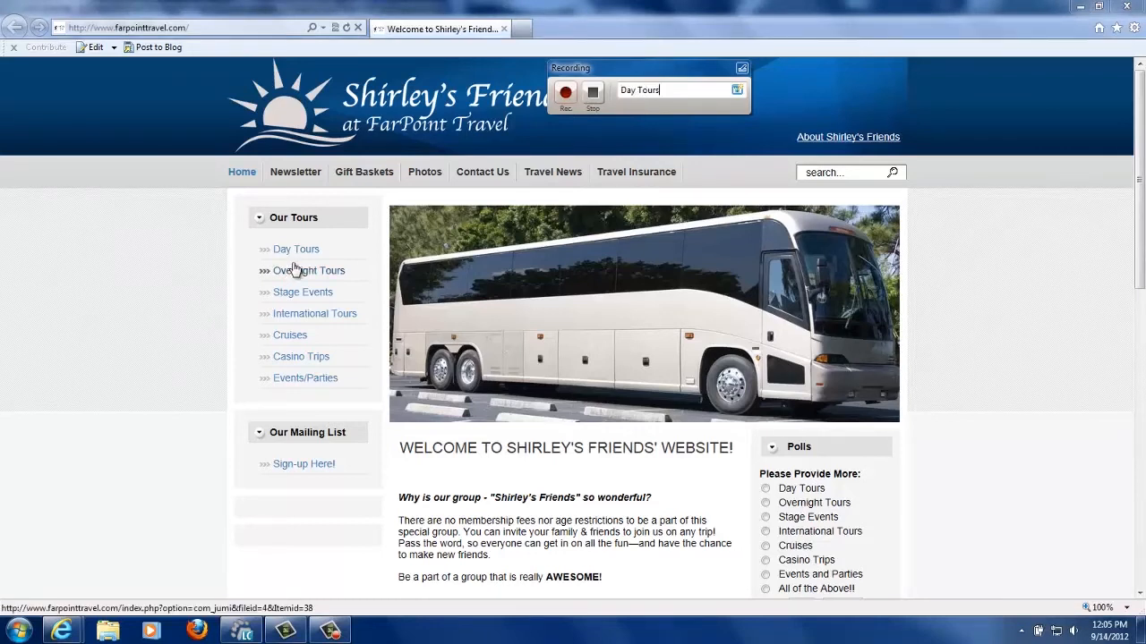
{"action": "left_click", "coordinate": [295, 249]}
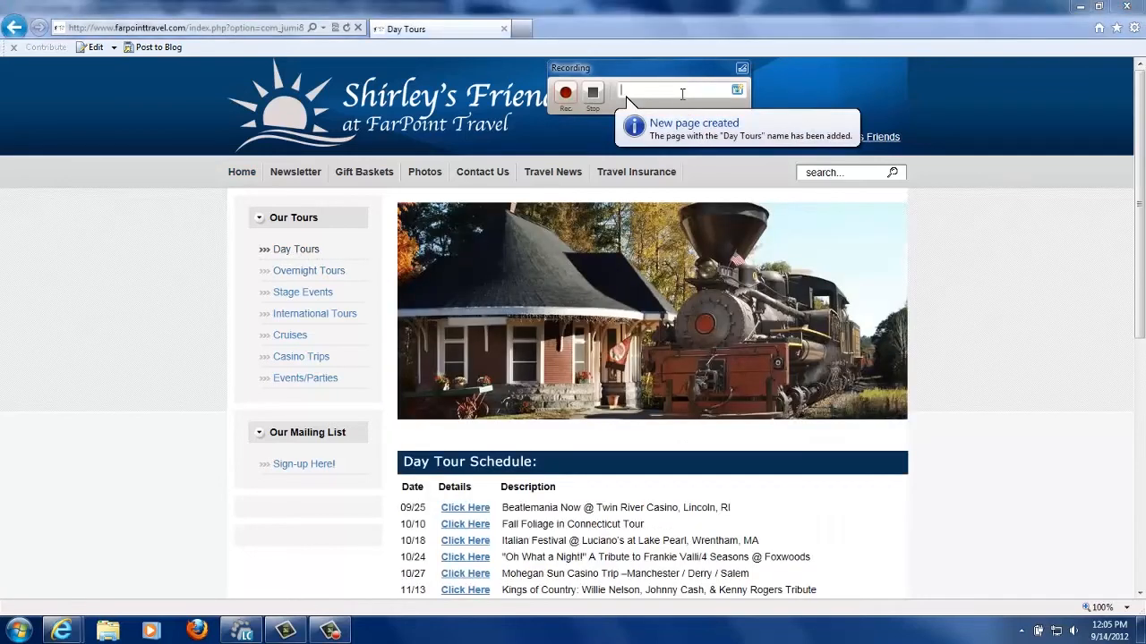
Step: Record visits to Overnight Tours and Stage Events, each labelled with its page name
{"action": "type", "text": "Overni"}
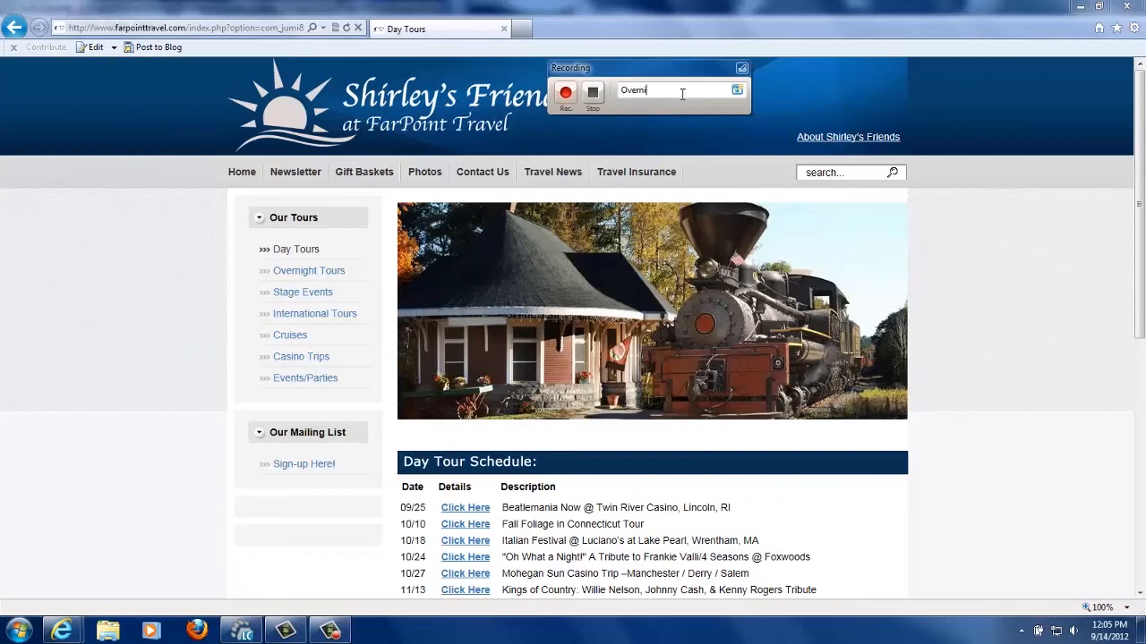
{"action": "type", "text": "ght Tours"}
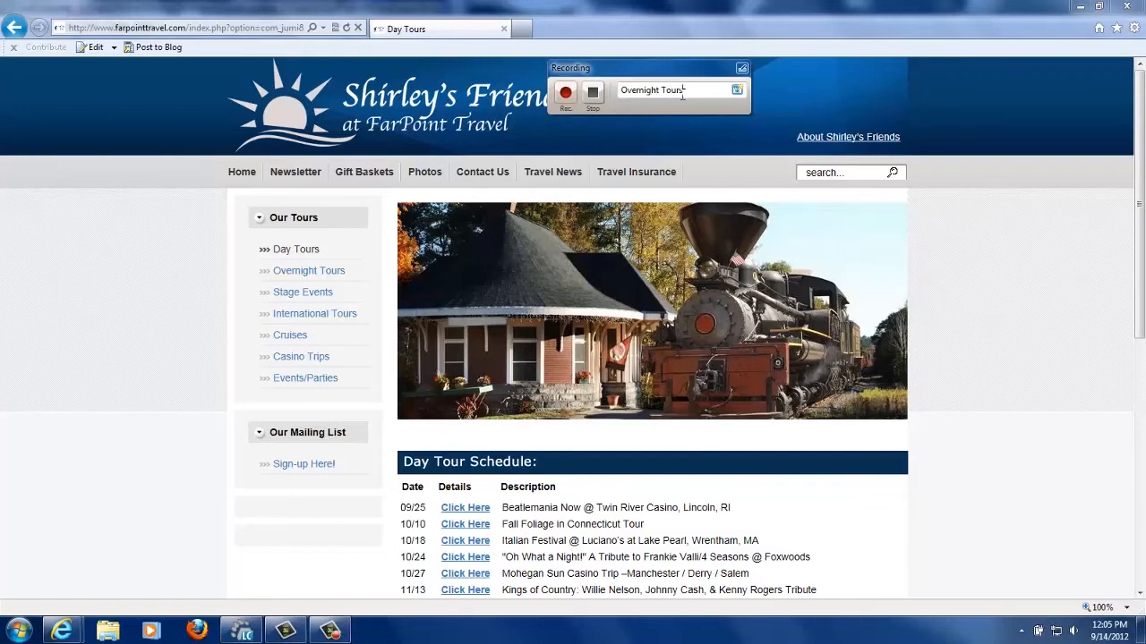
{"action": "mouse_move", "coordinate": [325, 269]}
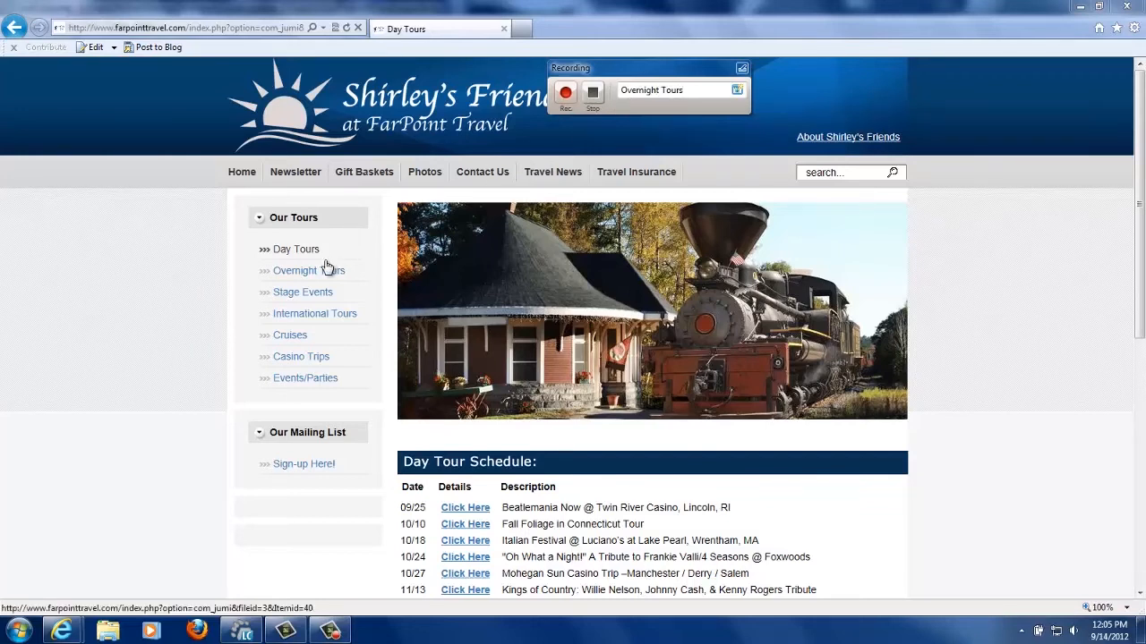
{"action": "left_click", "coordinate": [307, 270]}
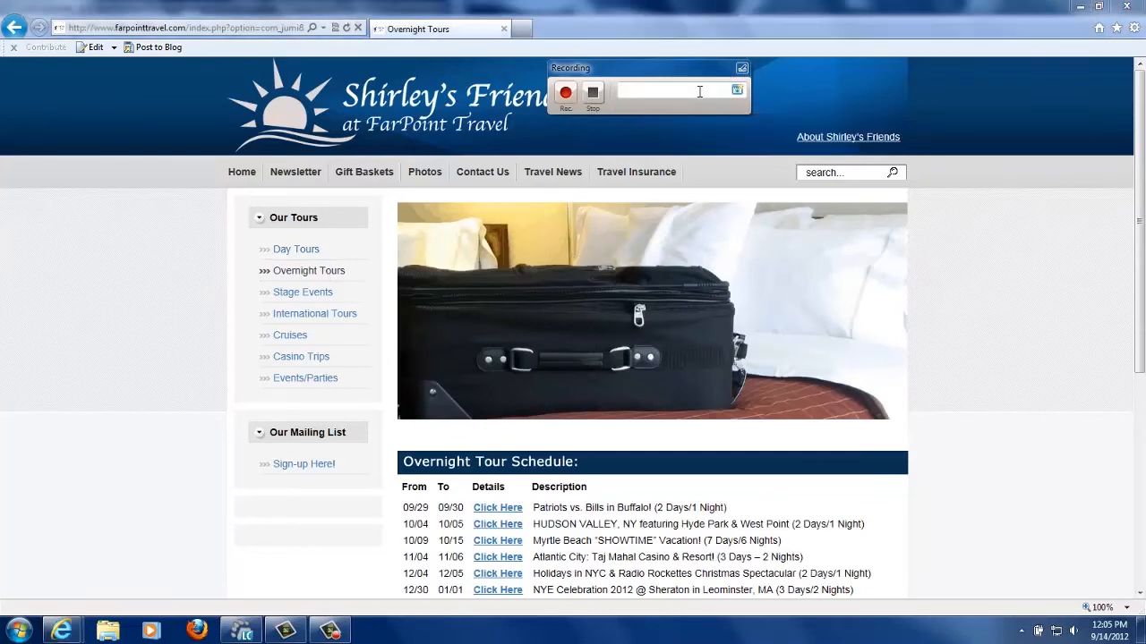
{"action": "type", "text": "Stage Events"}
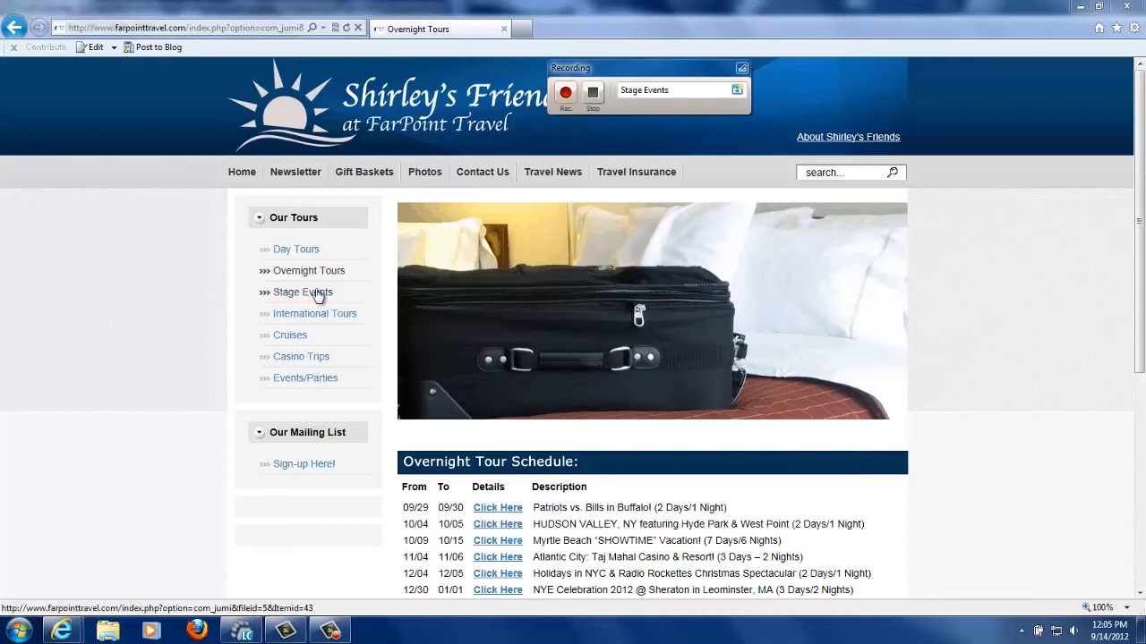
{"action": "left_click", "coordinate": [303, 291]}
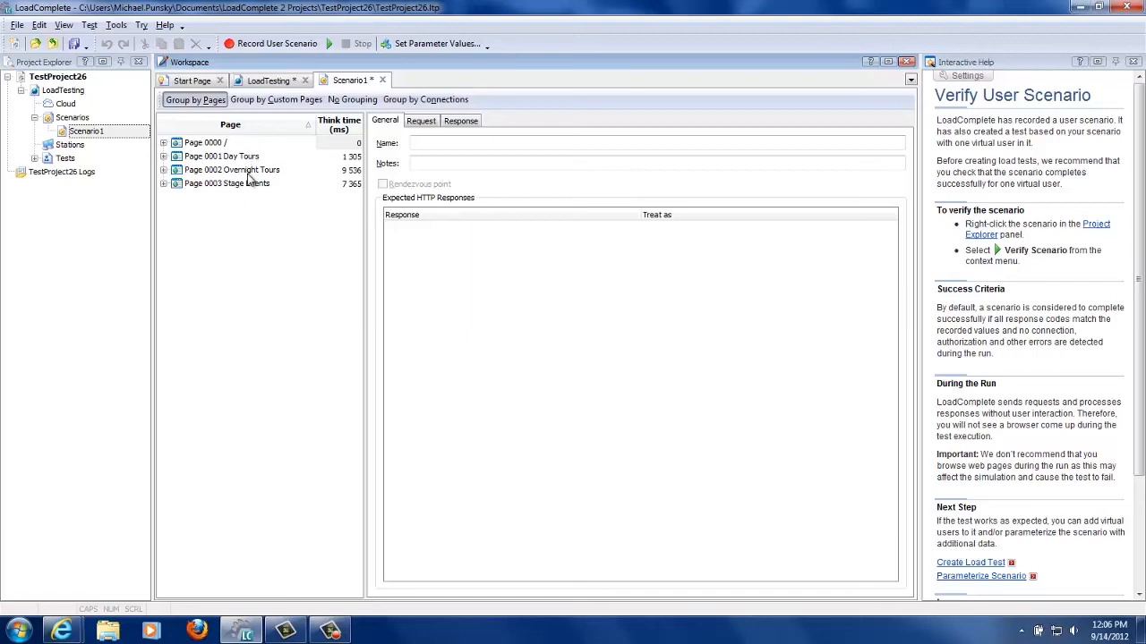
{"action": "mouse_move", "coordinate": [239, 156]}
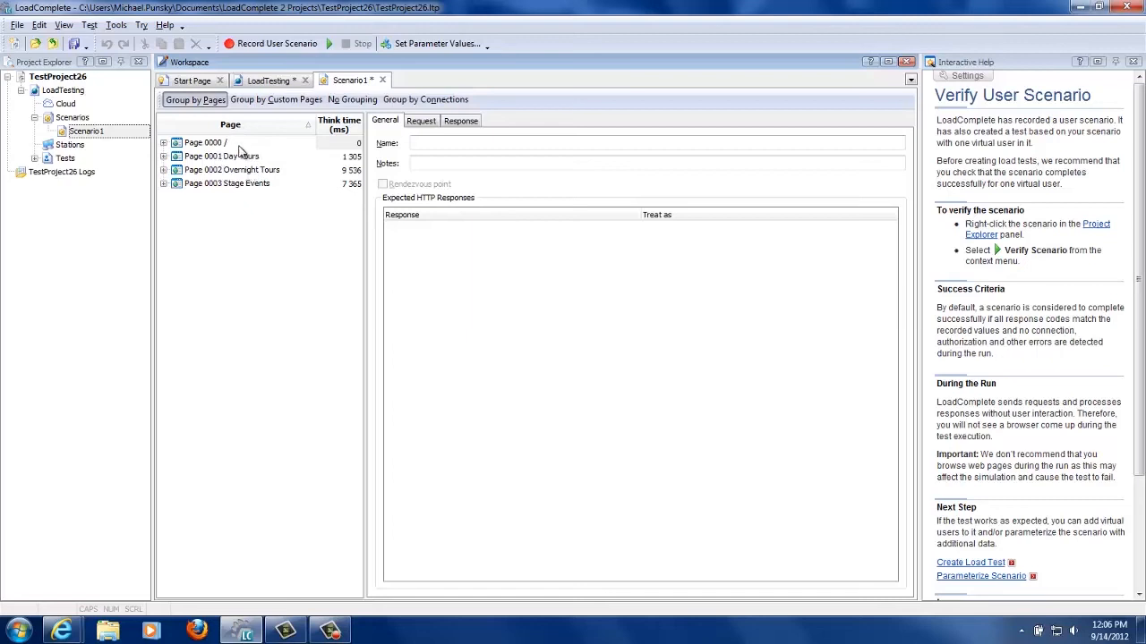
{"action": "mouse_move", "coordinate": [325, 146]}
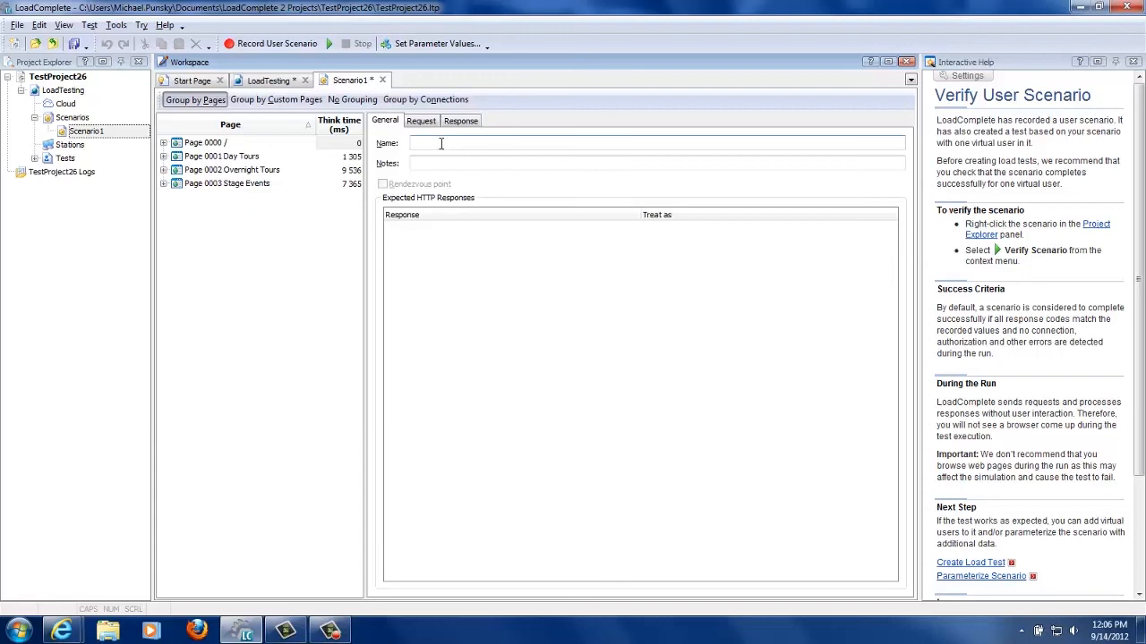
Step: Enter 'Home Page' as the name of the first recorded page
{"action": "type", "text": "H"}
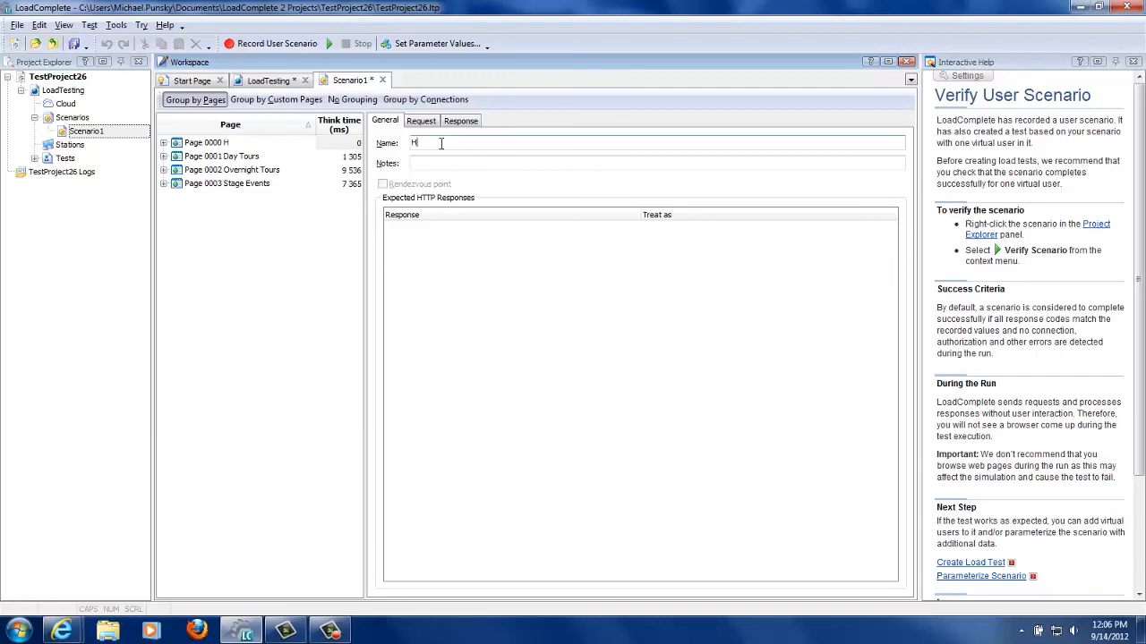
{"action": "type", "text": "ome Page"}
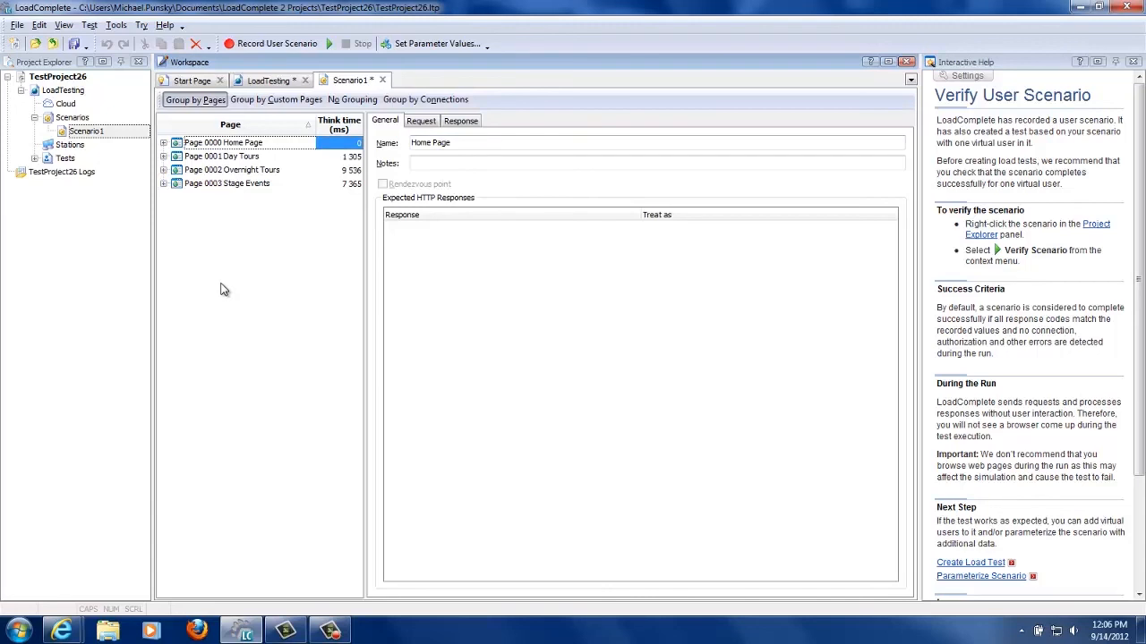
{"action": "mouse_move", "coordinate": [163, 207]}
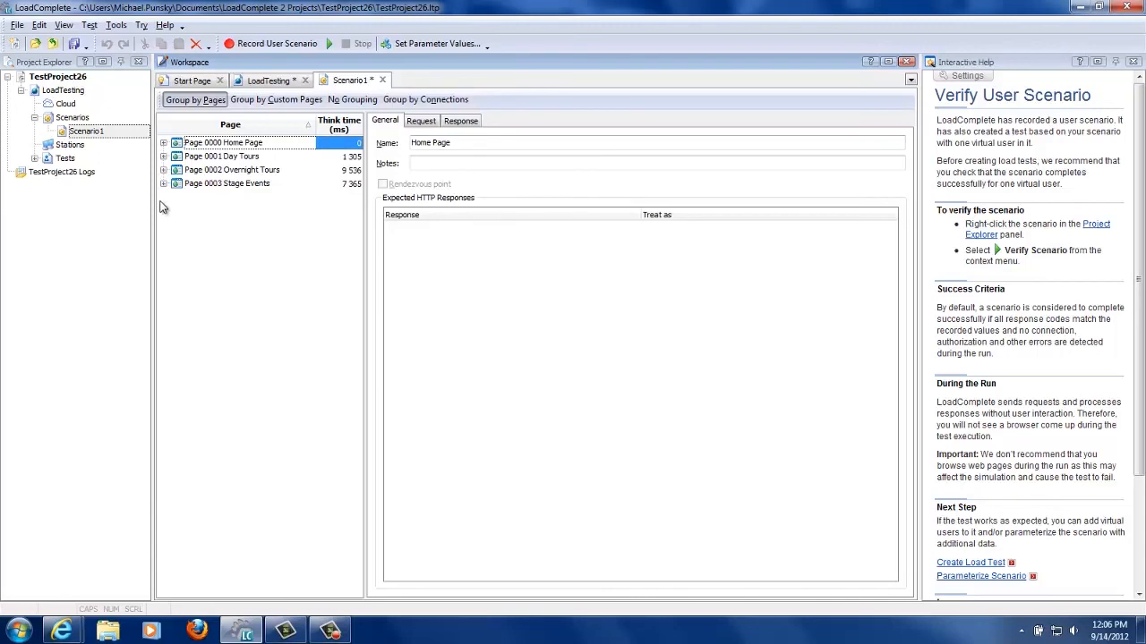
Step: Expand the Home Page, tour pages and Stage Events nodes to list their recorded requests
{"action": "left_click", "coordinate": [165, 143]}
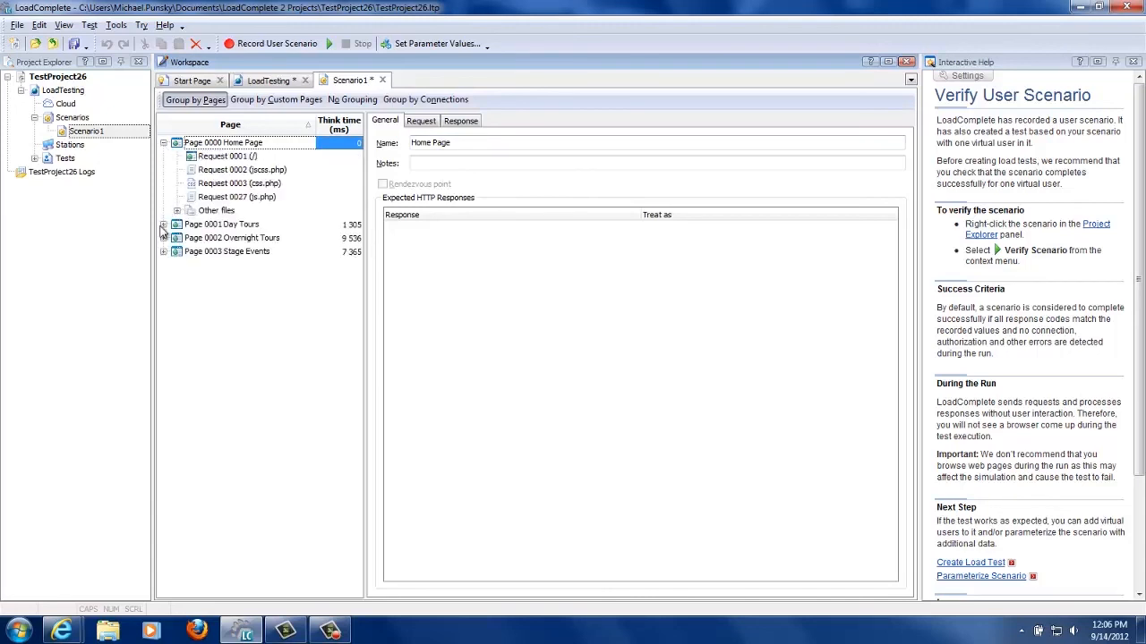
{"action": "left_click", "coordinate": [165, 224]}
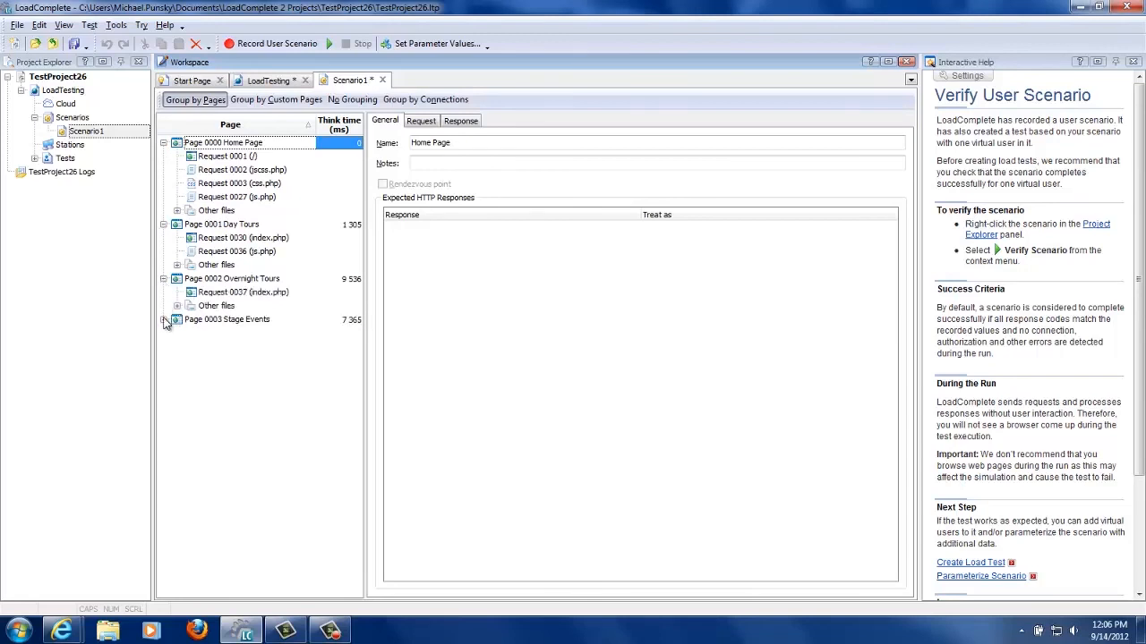
{"action": "left_click", "coordinate": [164, 319]}
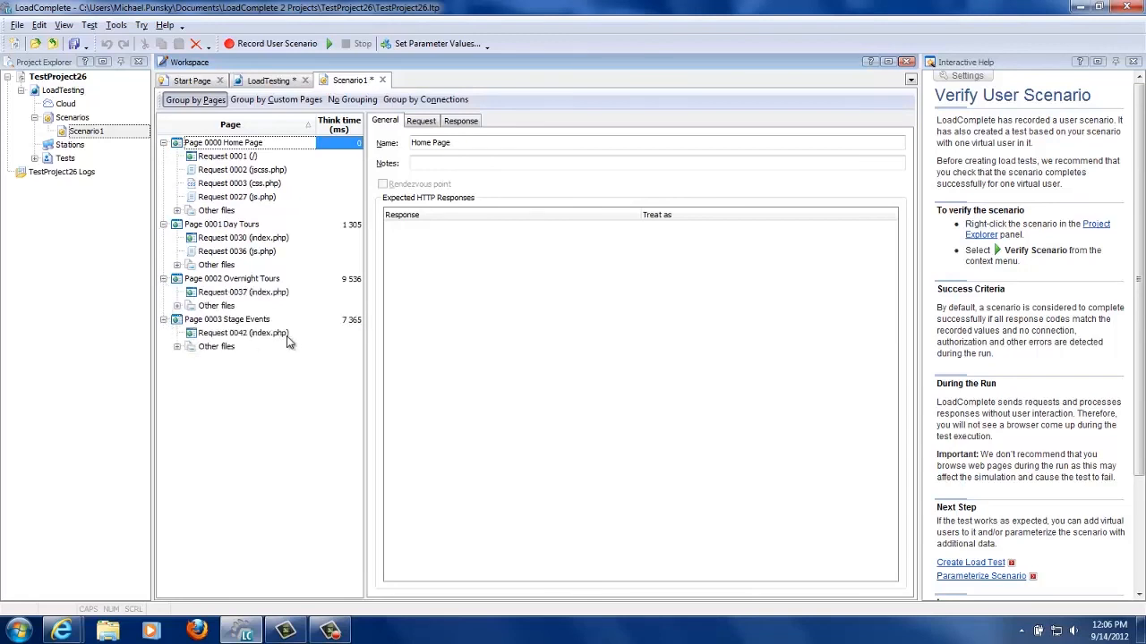
{"action": "mouse_move", "coordinate": [374, 134]}
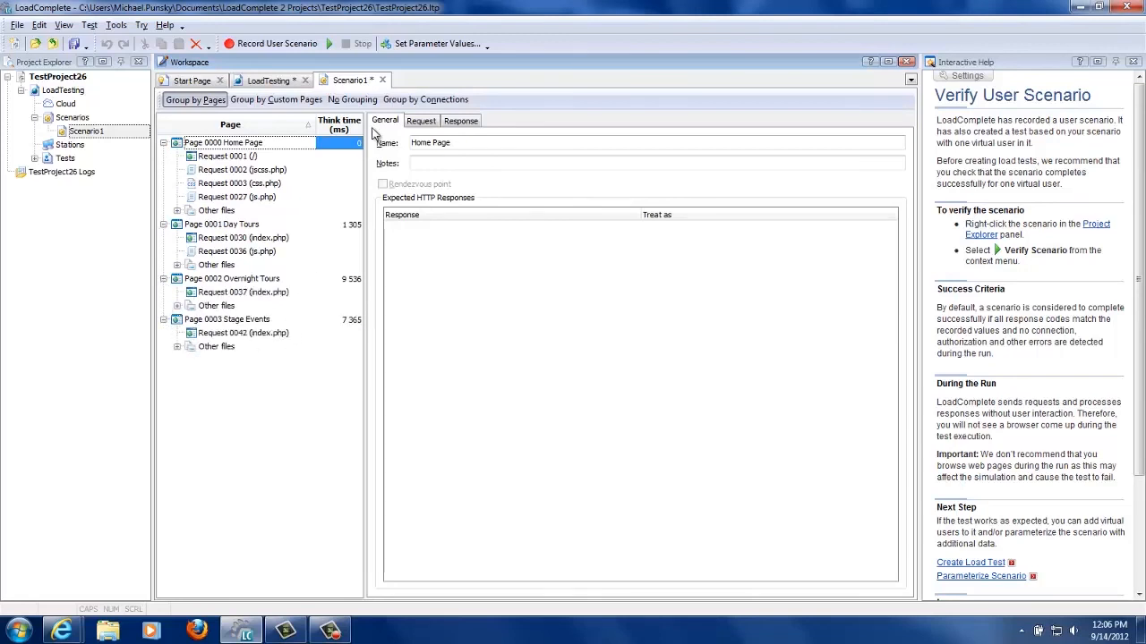